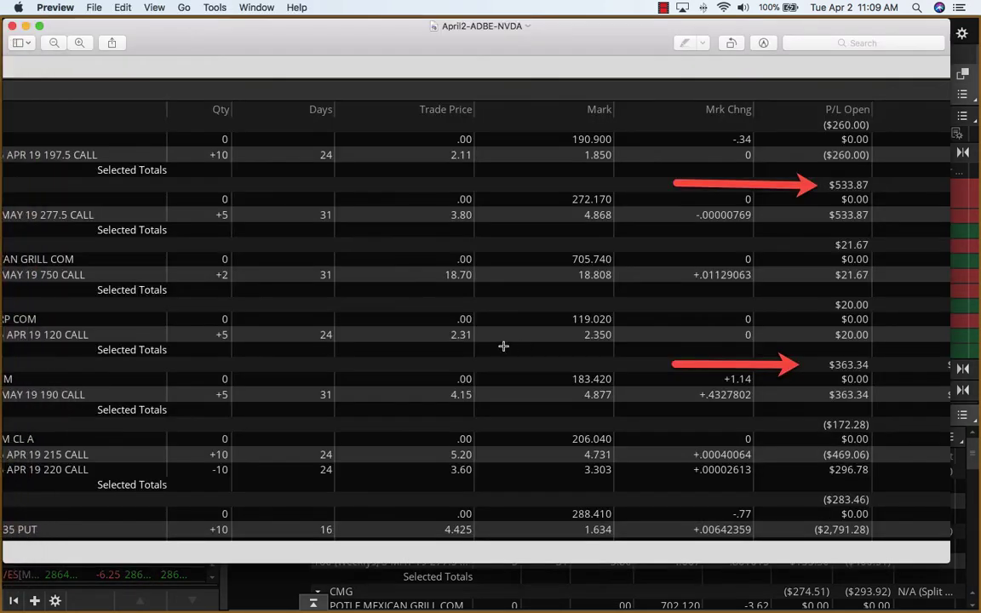
mouse_move(816, 373)
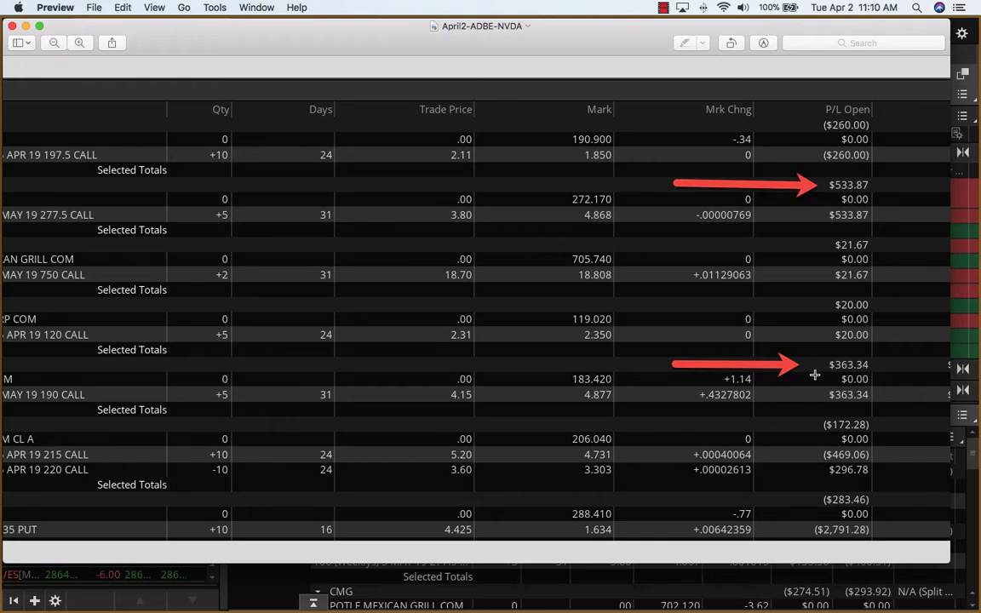
mouse_move(435, 398)
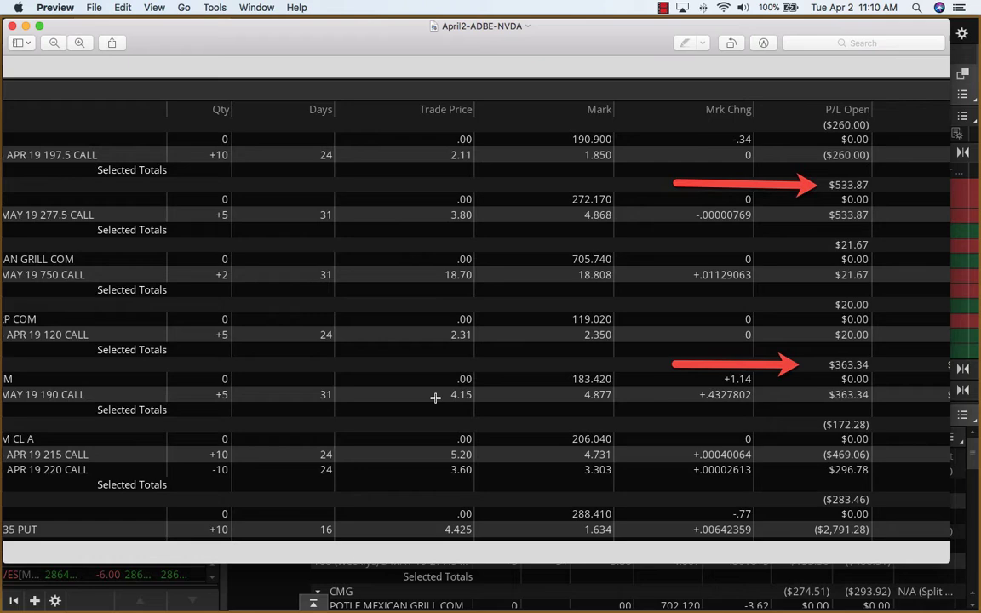
mouse_move(151, 385)
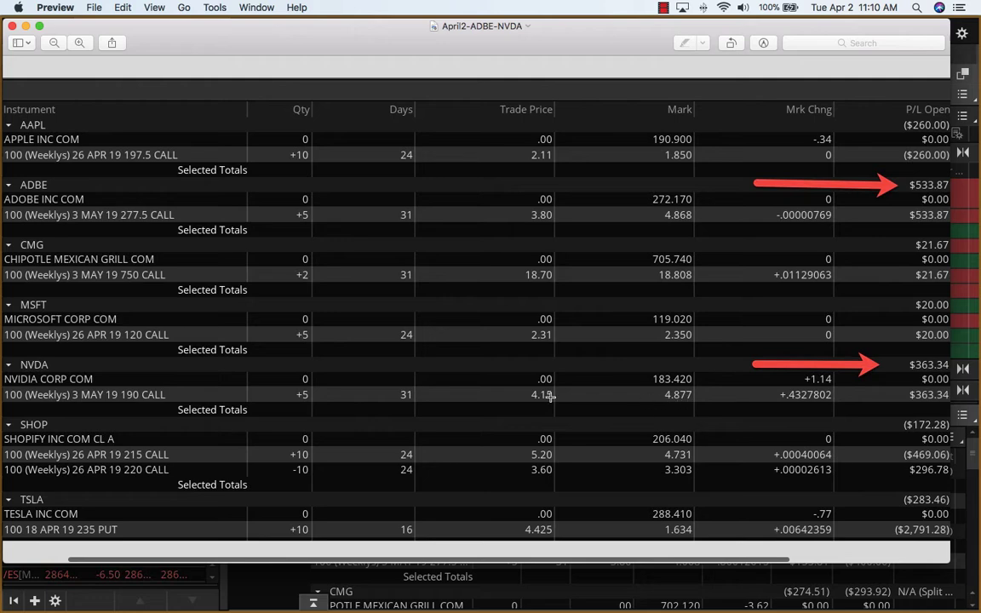
mouse_move(536, 398)
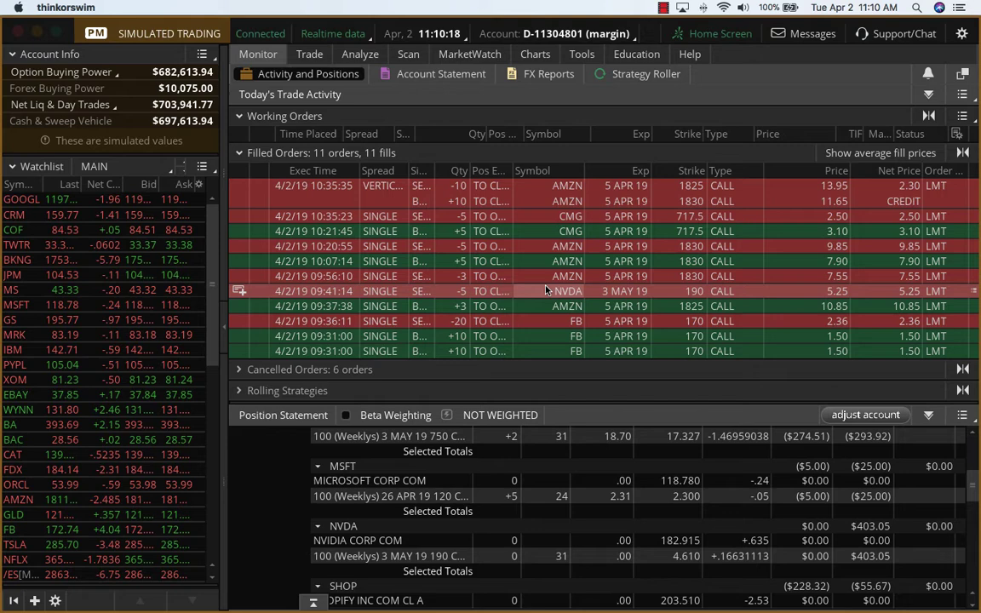
Step: Open the context menu for the filled NVDA 3 MAY 19 190 call sell order
right_click(566, 290)
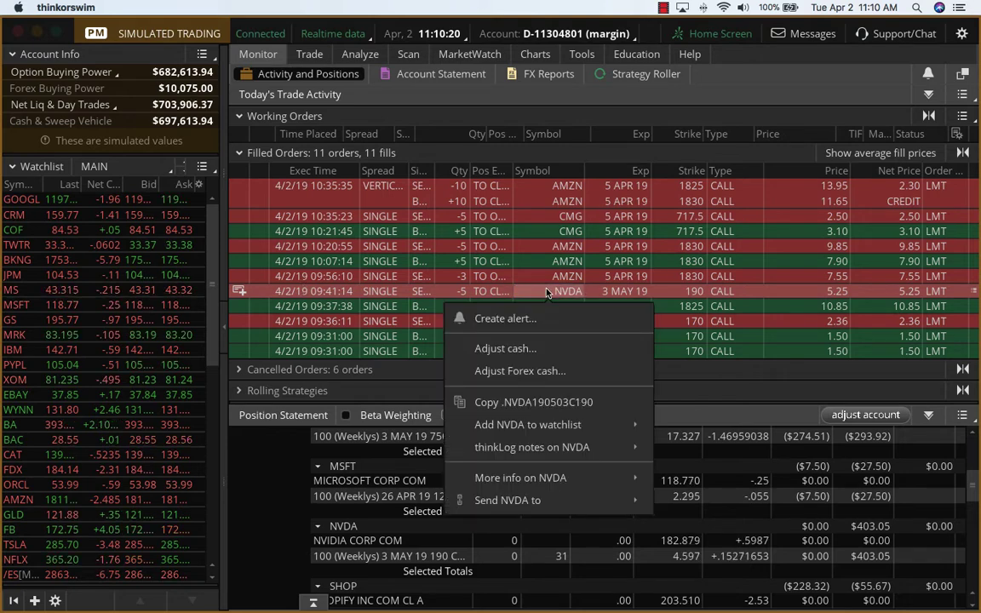